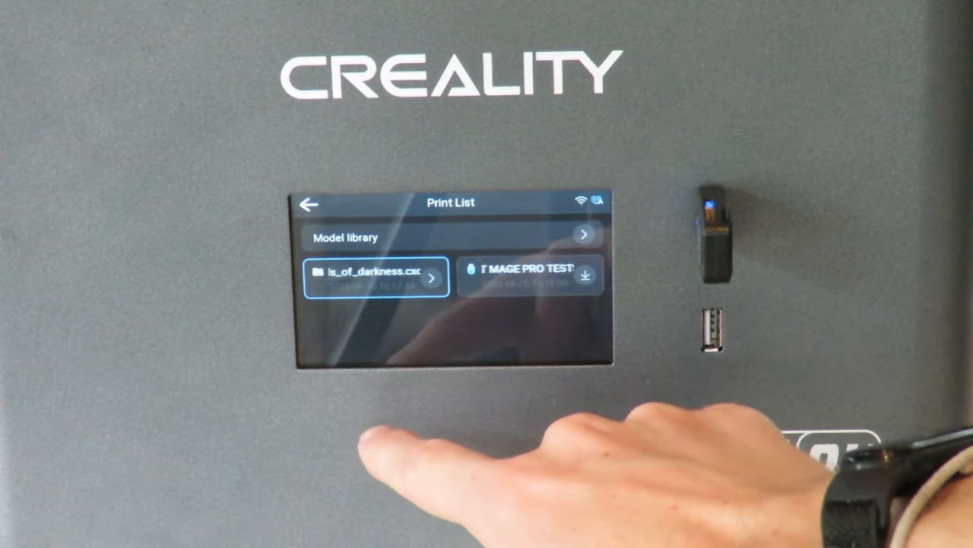
# - Select the HALOT MAGE PRO TESTS file on the USB drive and import it to the printer
pyautogui.click(529, 276)
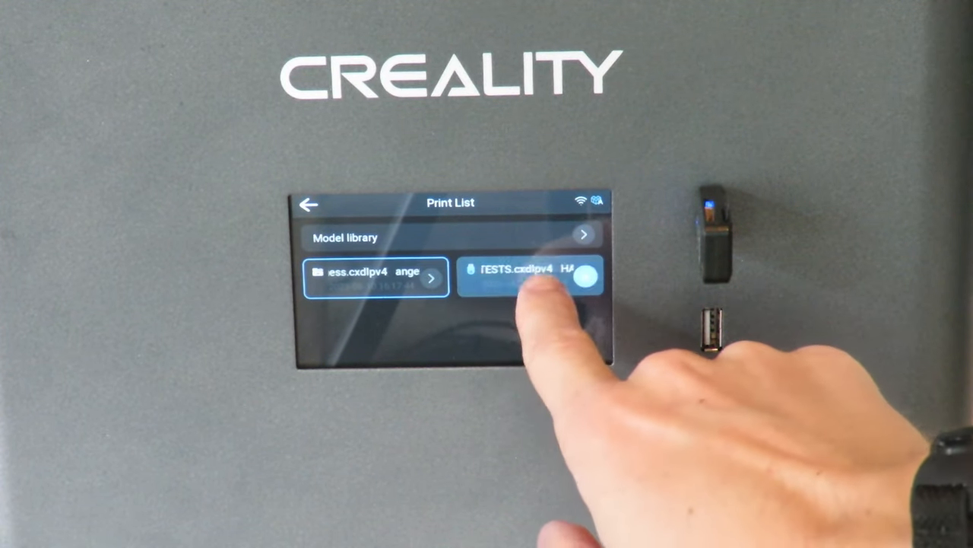
pyautogui.click(532, 276)
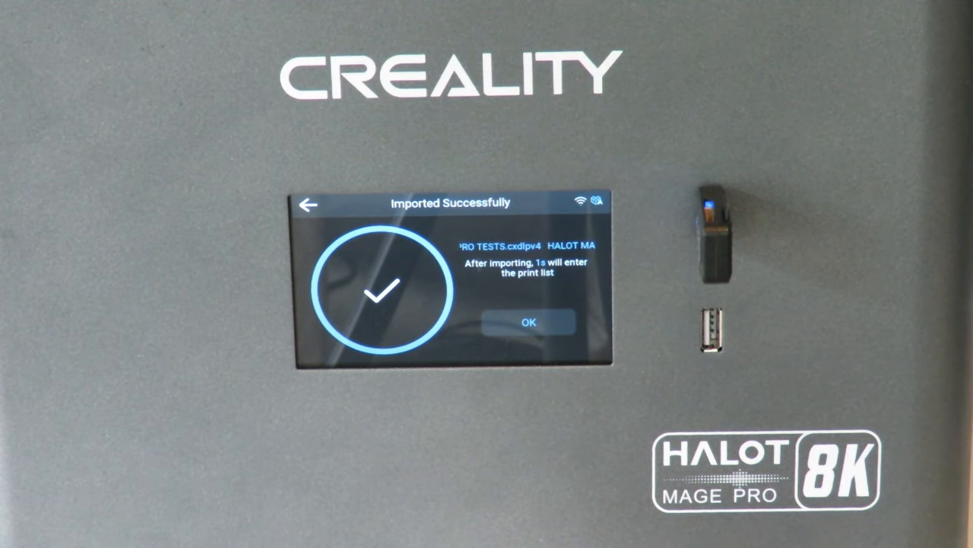
# - Confirm OK on the Imported Successfully screen to return to the Print List
pyautogui.click(529, 322)
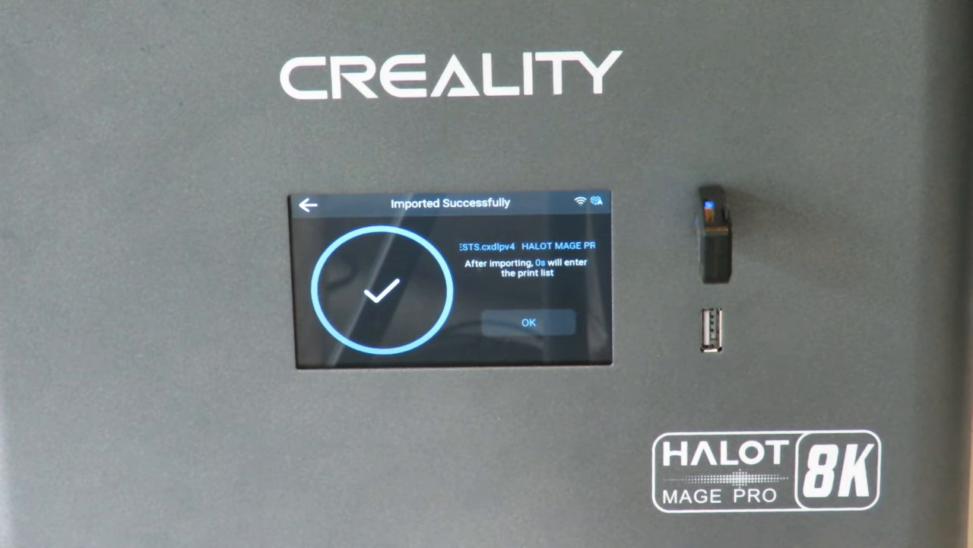
pyautogui.click(529, 323)
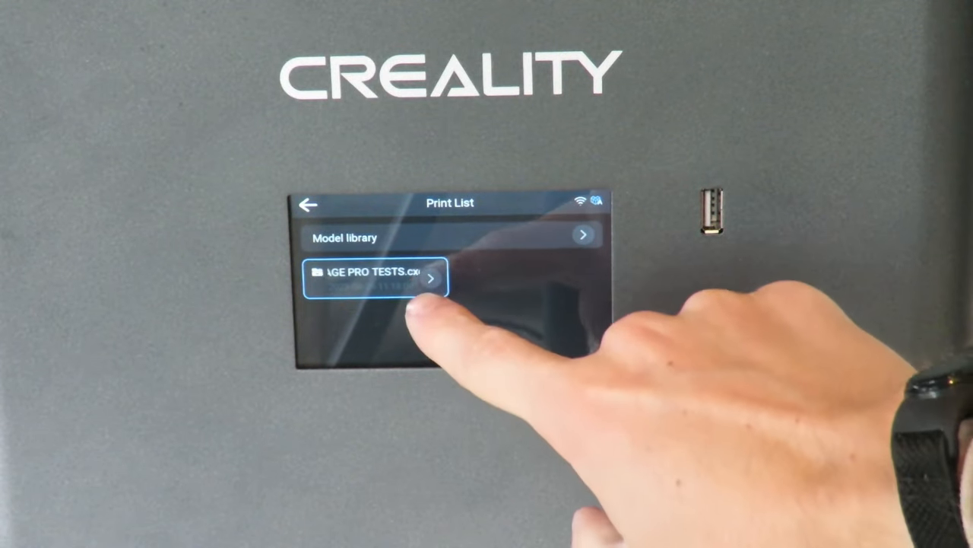
# - Open the imported MAGE PRO TESTS file from the Print List
pyautogui.click(378, 277)
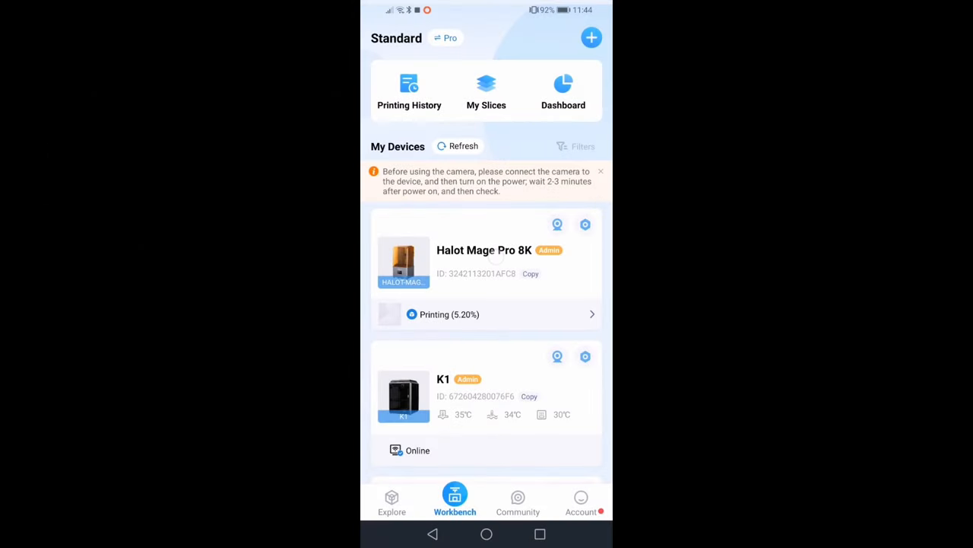
# - Open the Halot Mage Pro 8K device card and show its Parameter Settings panel
pyautogui.click(484, 262)
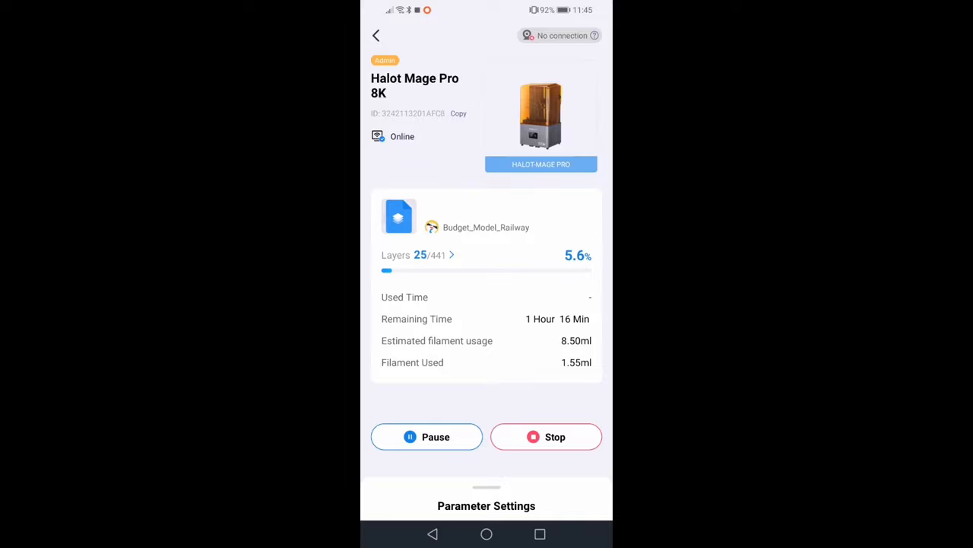
pyautogui.click(486, 505)
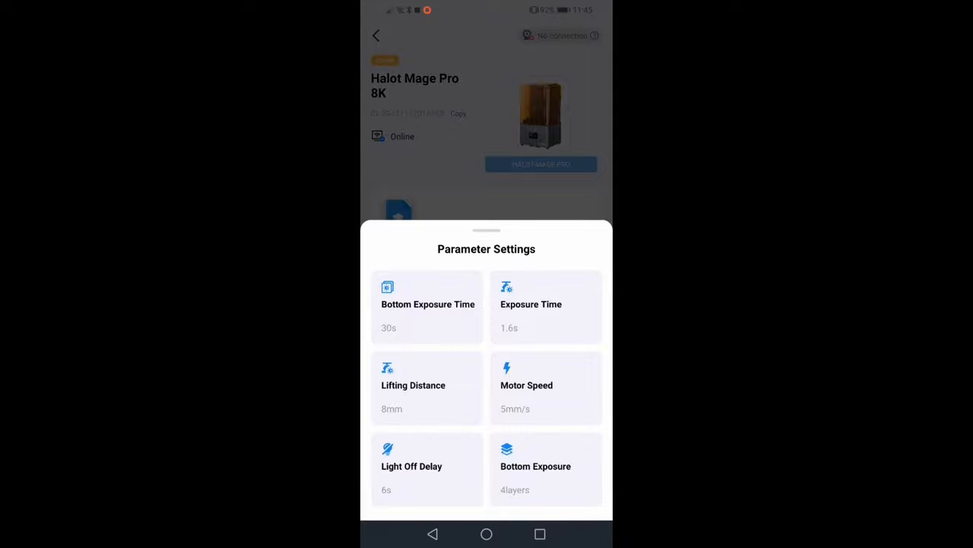